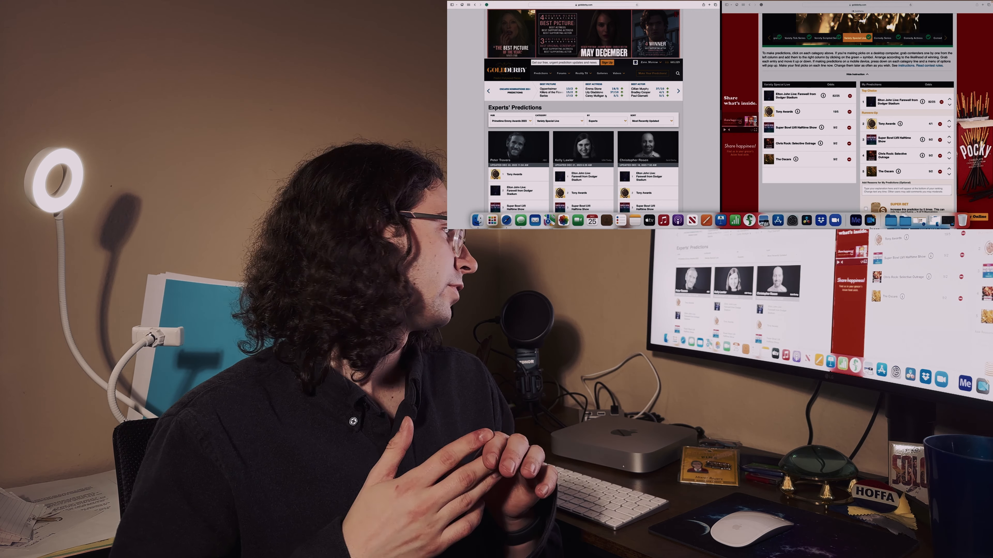
Scroll the experts' Variety Special Live picks to compare them with the ballot ranking.
scroll("down", 3)
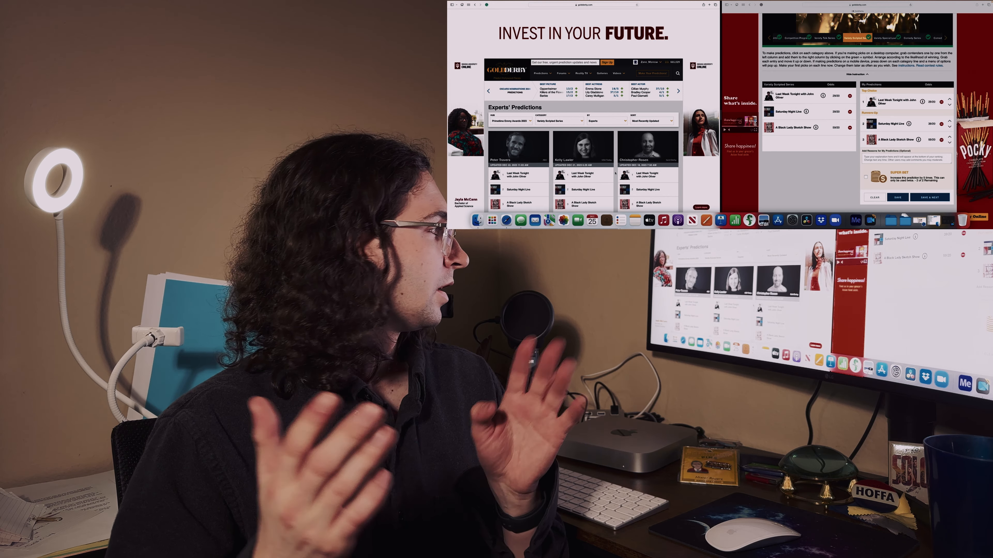
Review the Variety Scripted Series expert picks, then switch the 'By' selector to a different predictor group.
scroll("down", 3)
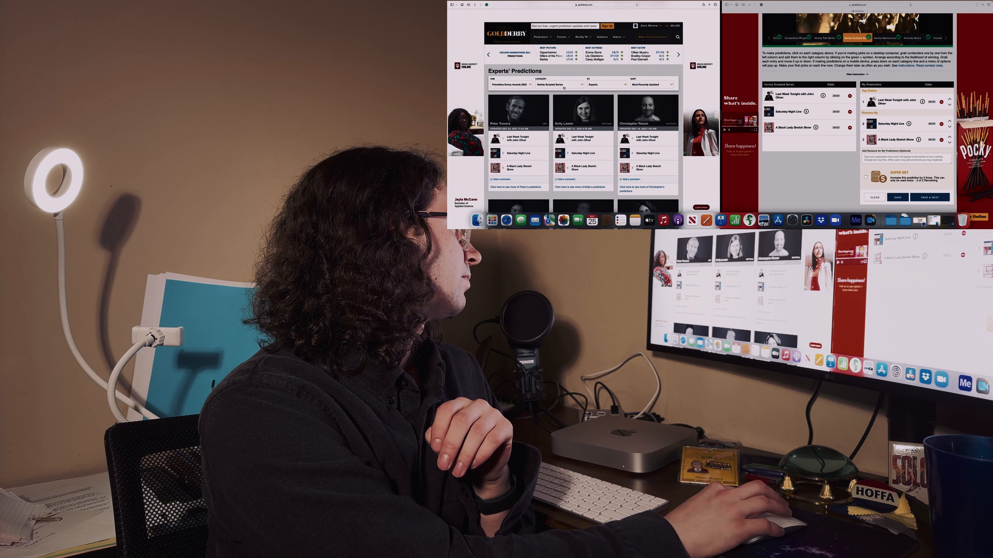
left_click(606, 84)
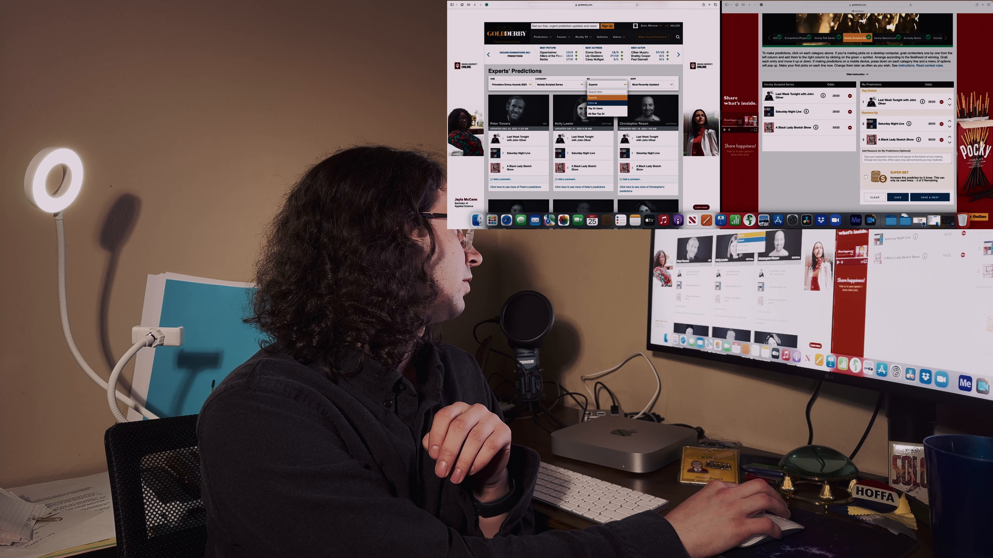
left_click(592, 99)
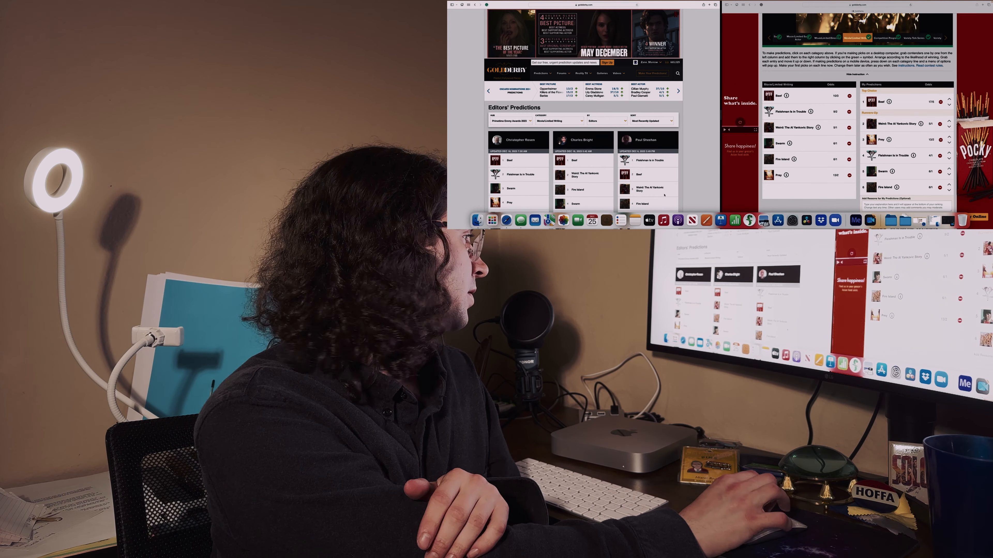
Switch the Movie/Limited Writing predictions from Editors to Experts and scroll their picks.
scroll("down", 3)
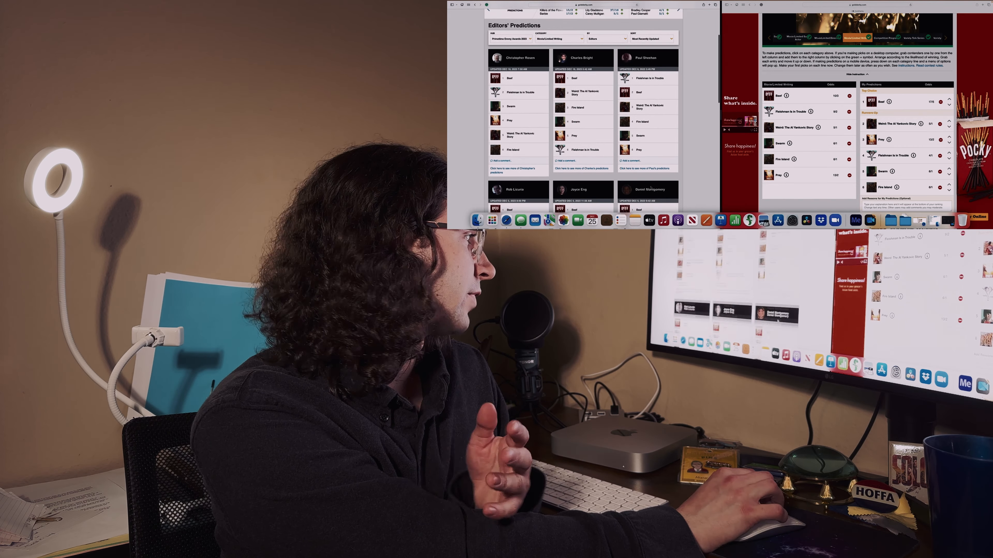
left_click(606, 48)
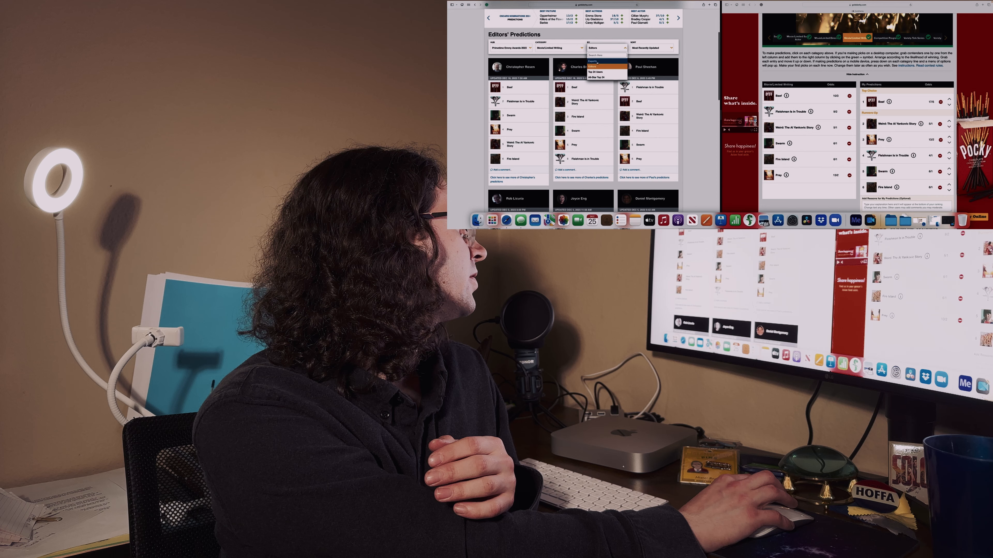
left_click(592, 67)
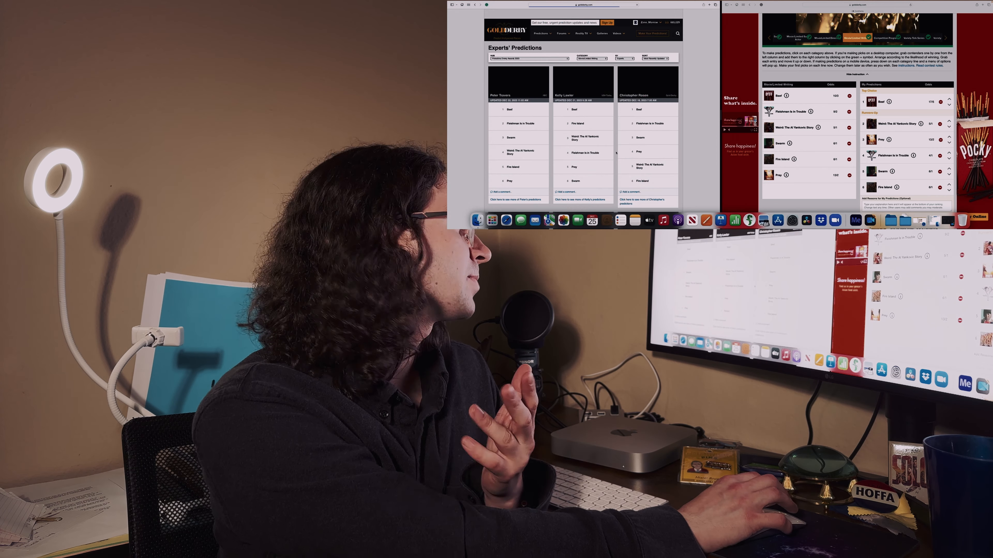
scroll("down", 3)
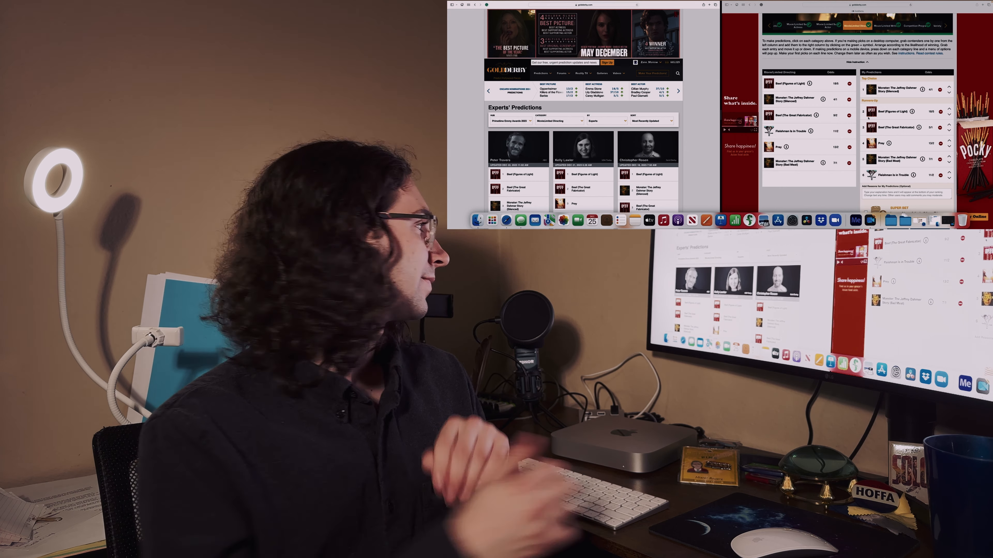
scroll("down", 3)
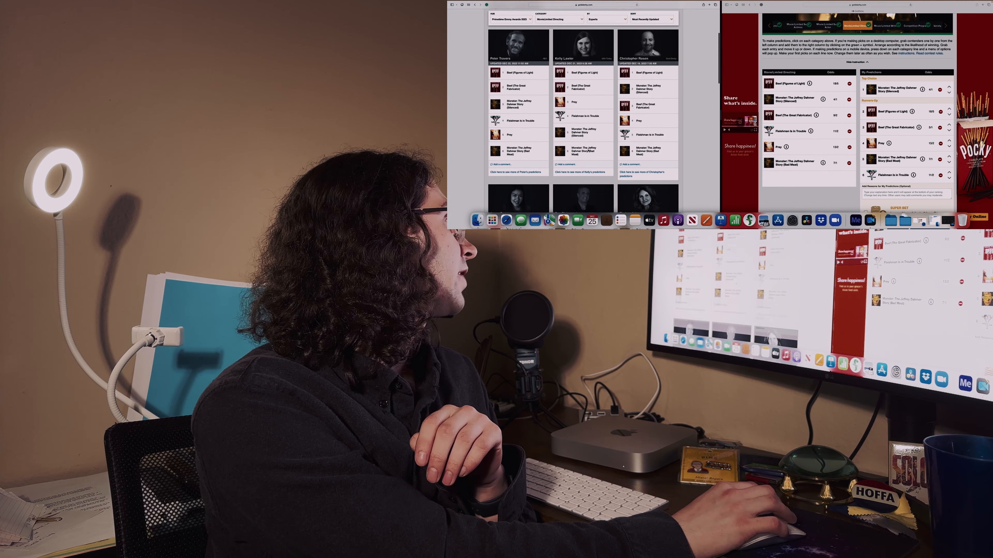
scroll("down", 3)
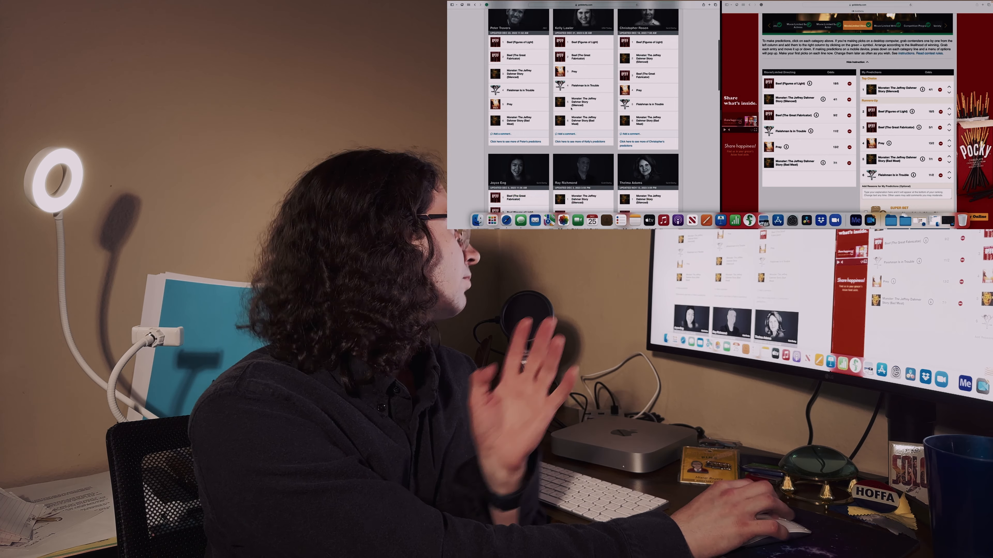
scroll("down", 3)
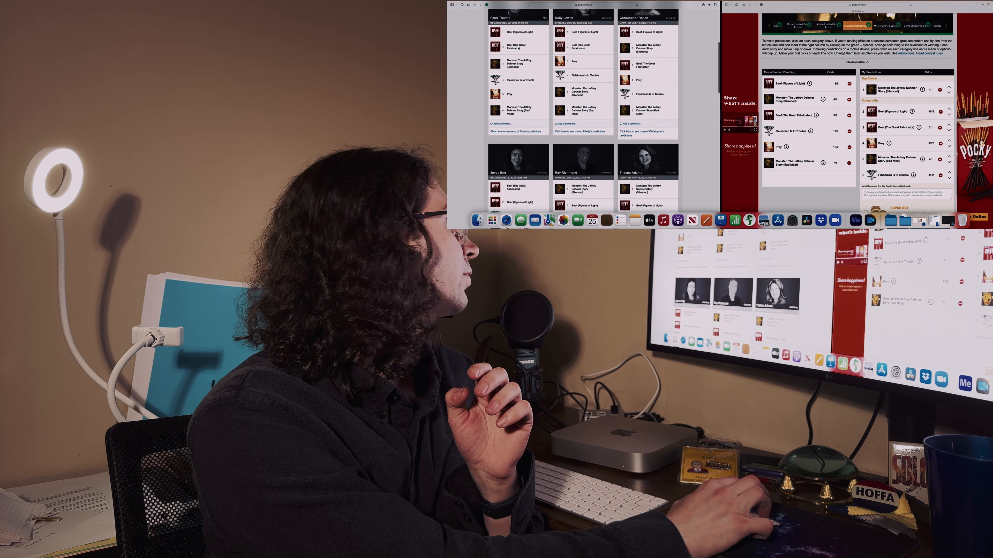
scroll("down", 3)
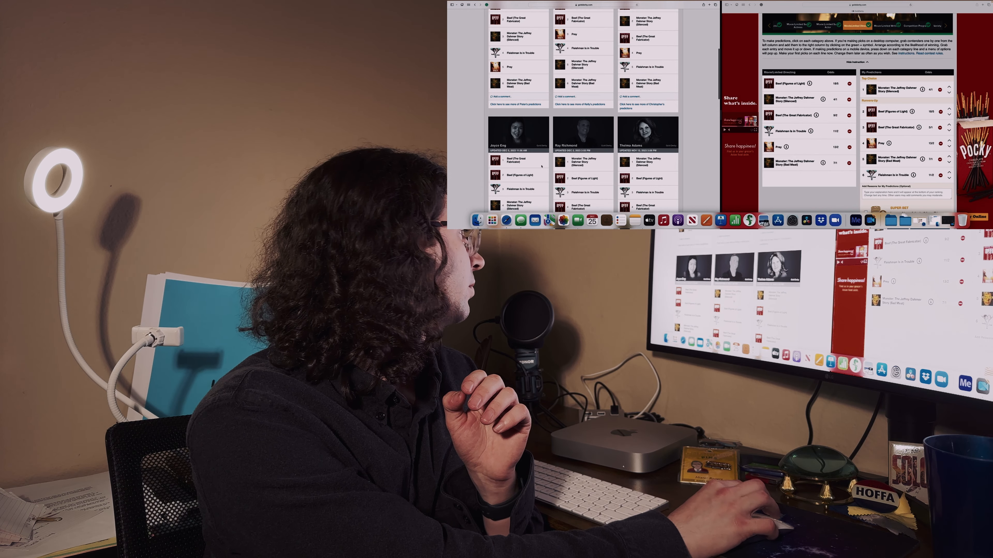
scroll("down", 3)
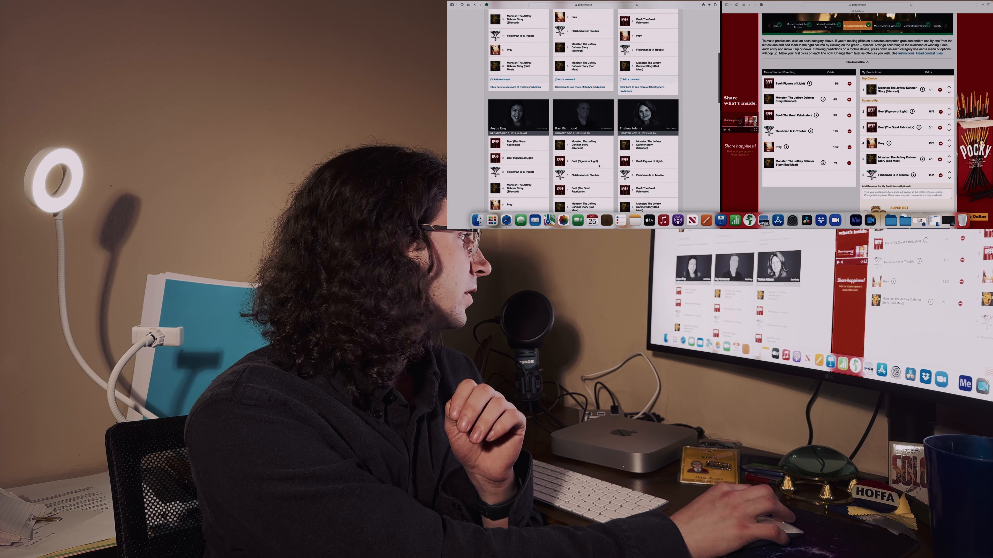
scroll("down", 3)
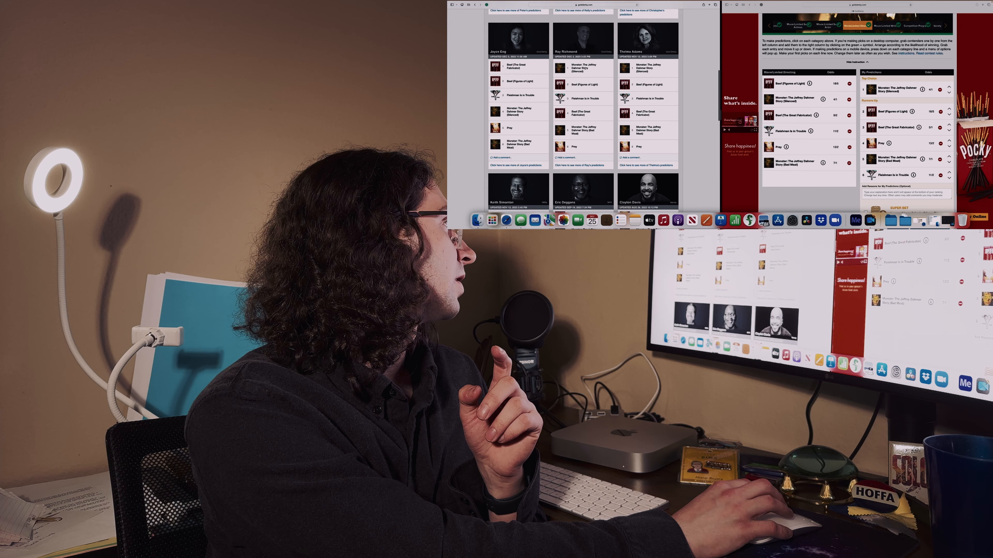
scroll("down", 3)
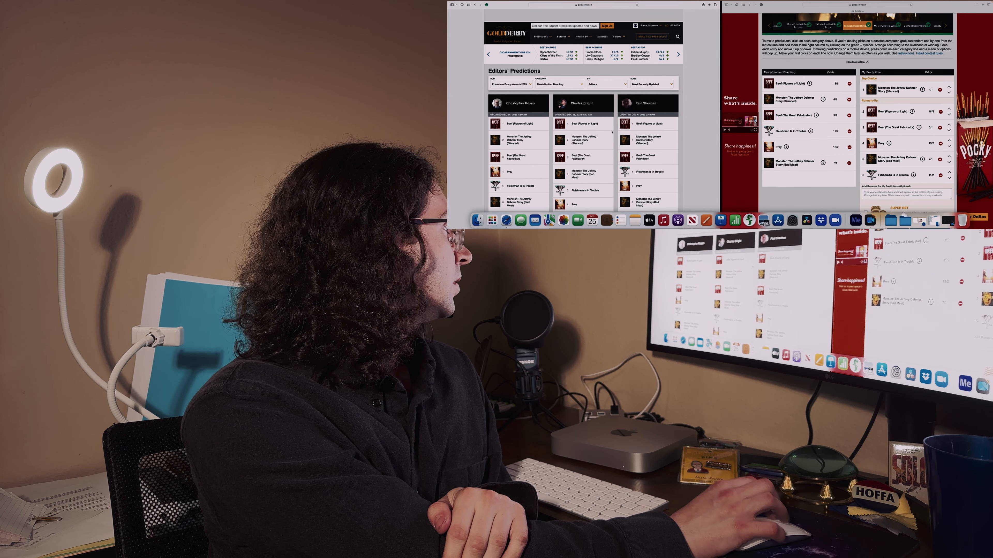
Scroll the editors' picks for the category to compare them against the ballot.
scroll("down", 3)
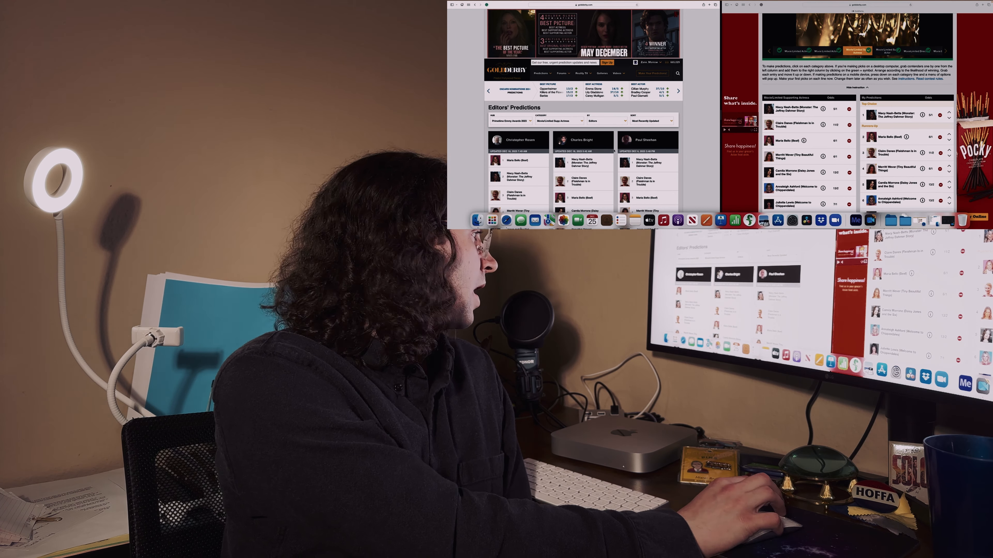
Scroll the editors' Movie/Limited Supporting Actress picks before ranking Niecy Nash-Betts first.
scroll("down", 3)
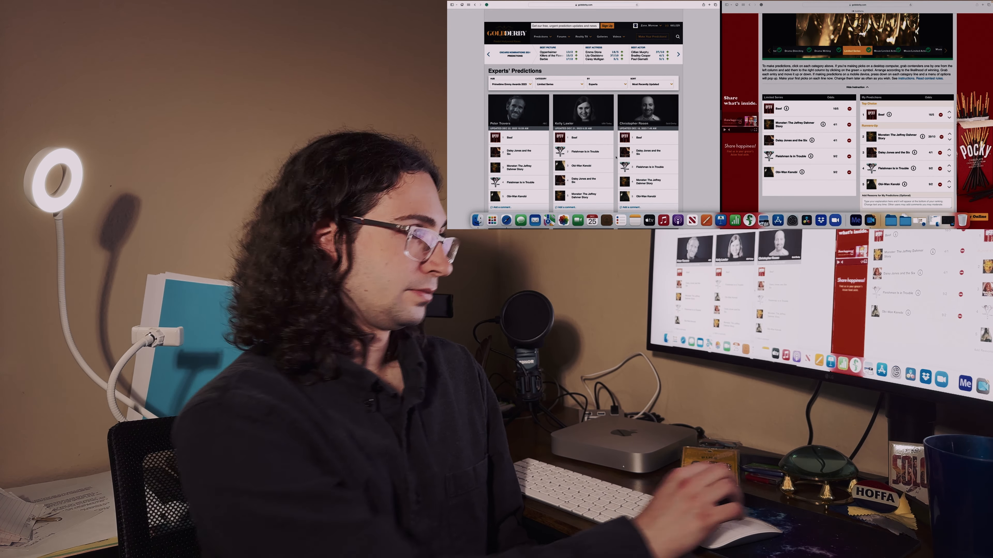
scroll("down", 3)
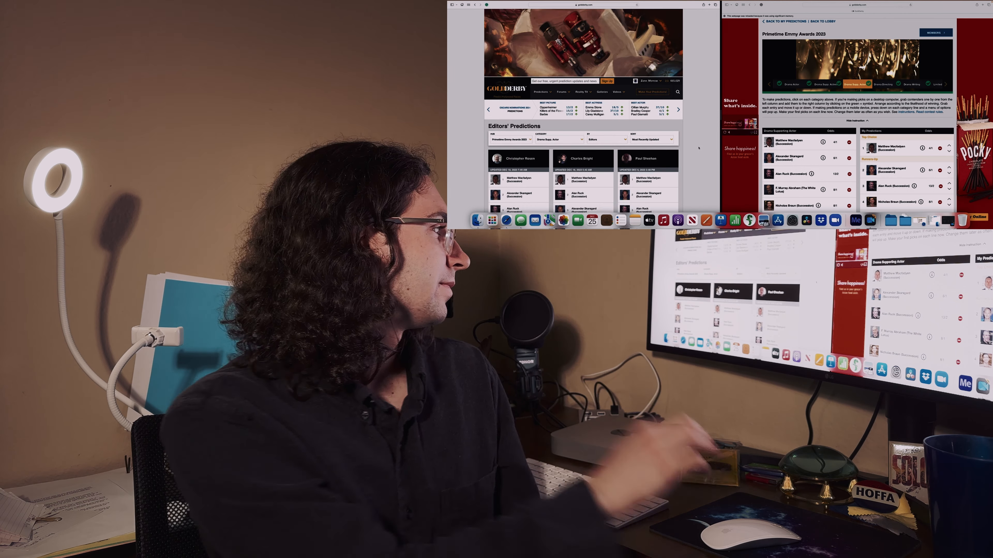
Scroll the editors' Drama Supporting Actress picks while ranking Jennifer Coolidge first on the ballot.
scroll("down", 3)
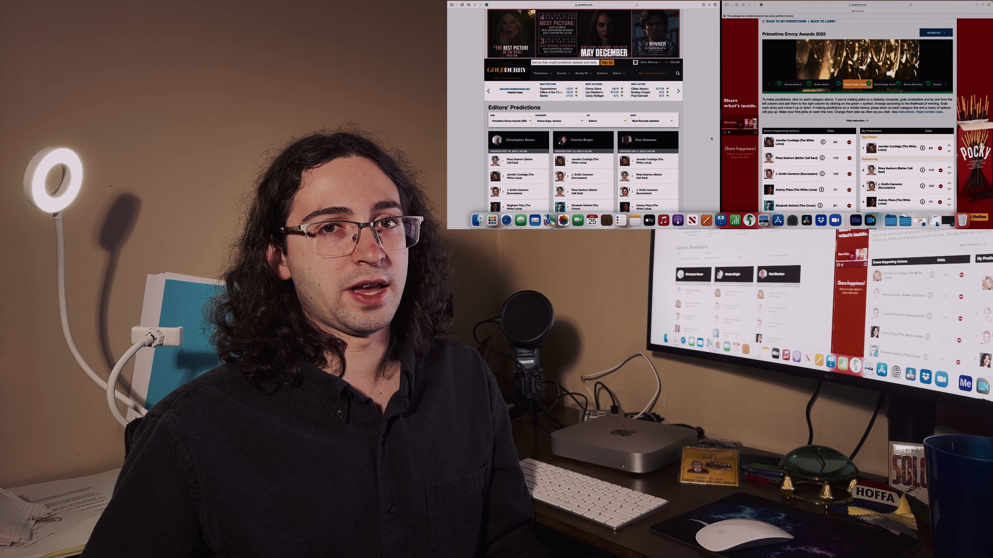
scroll("down", 3)
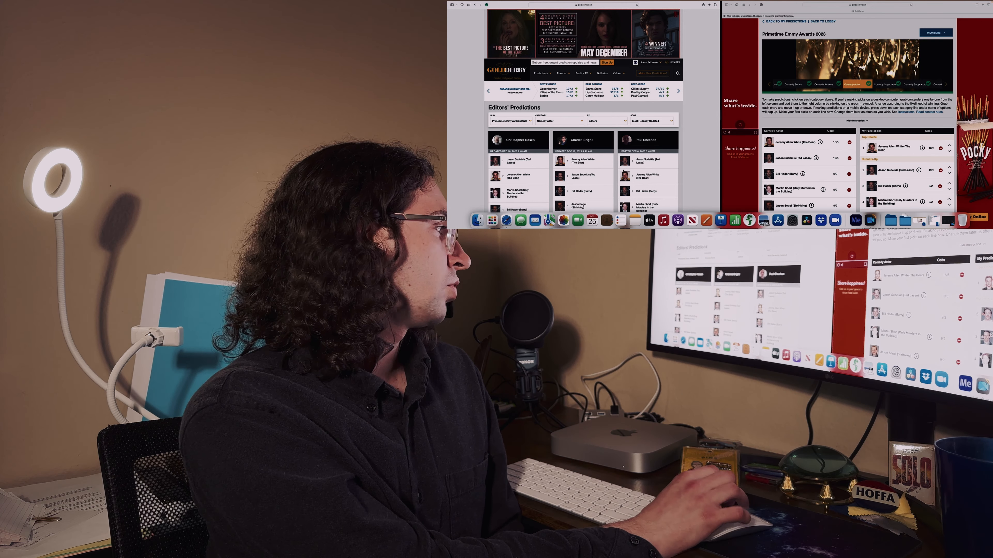
Scroll the editors' Comedy Actor picks to check them against the ballot before moving to Comedy Actress.
scroll("down", 3)
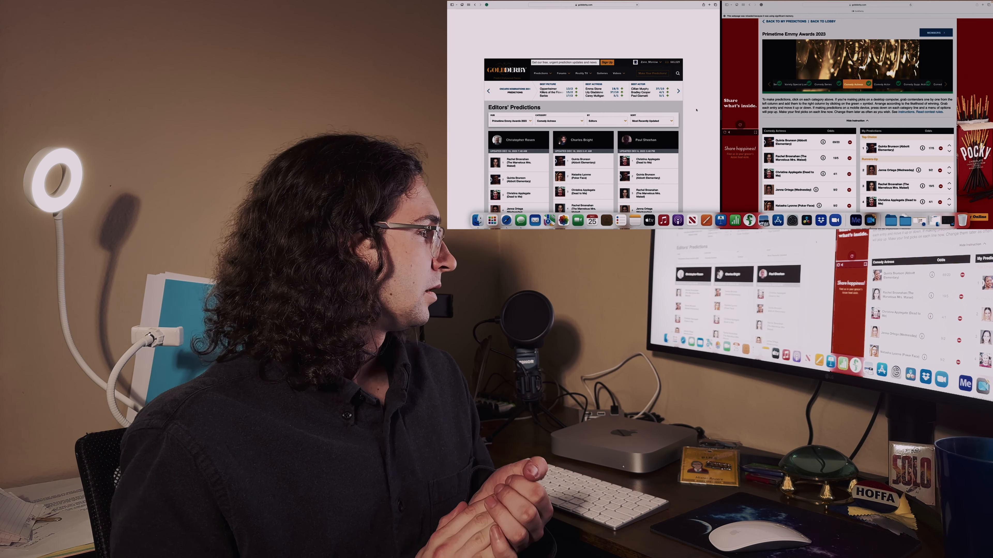
scroll("down", 3)
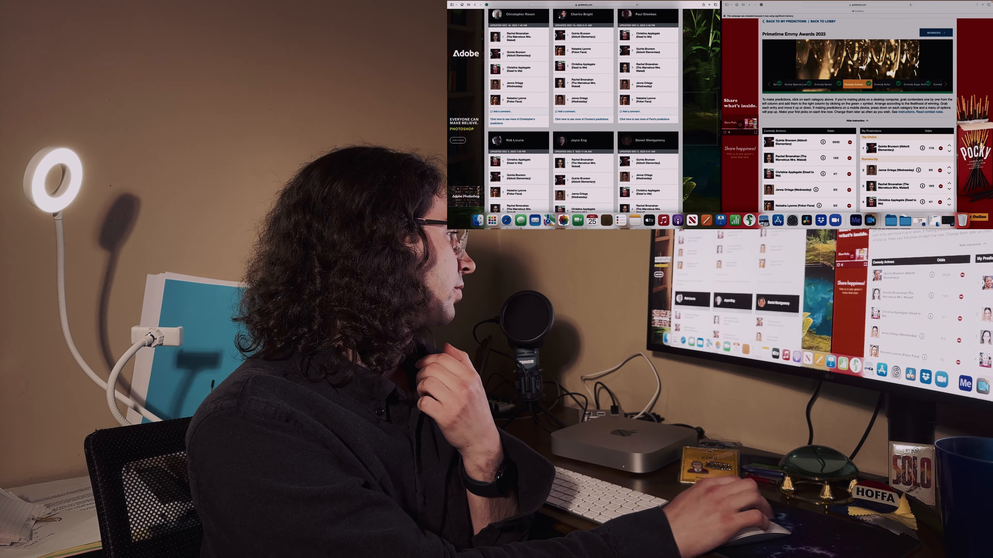
scroll("down", 3)
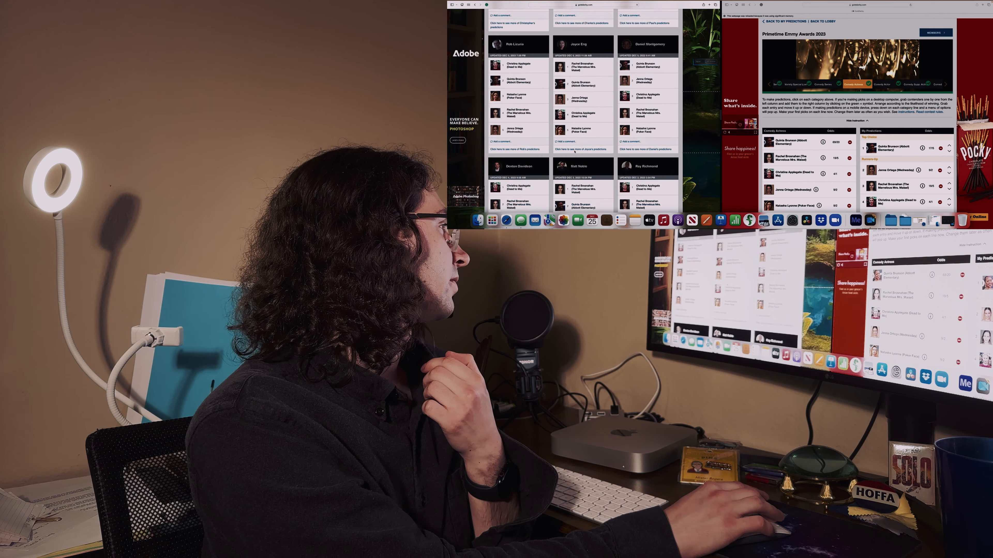